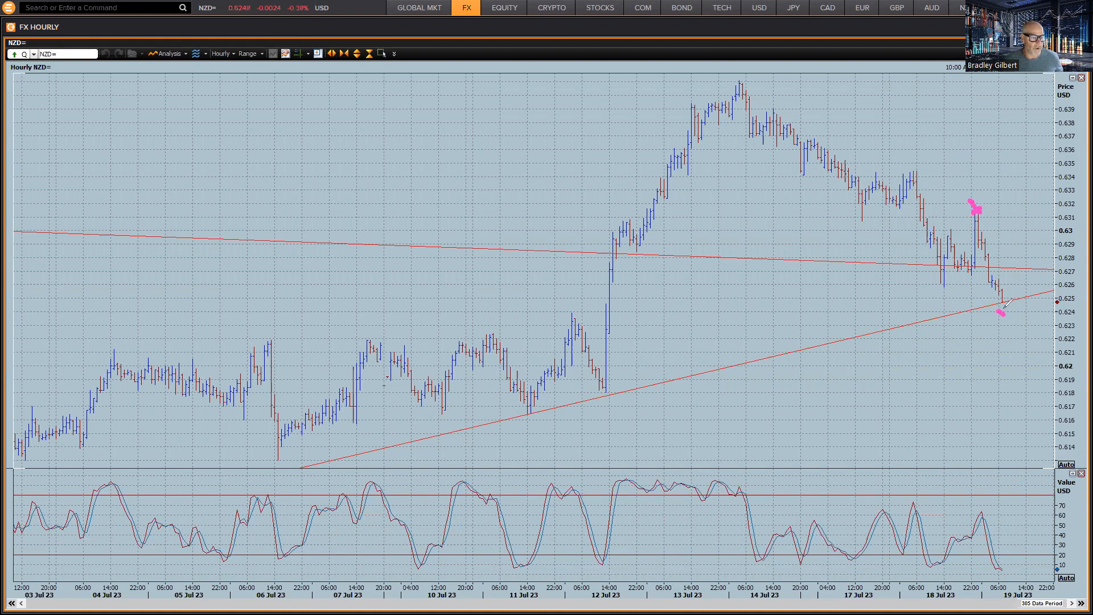
pyautogui.moveTo(1000, 307)
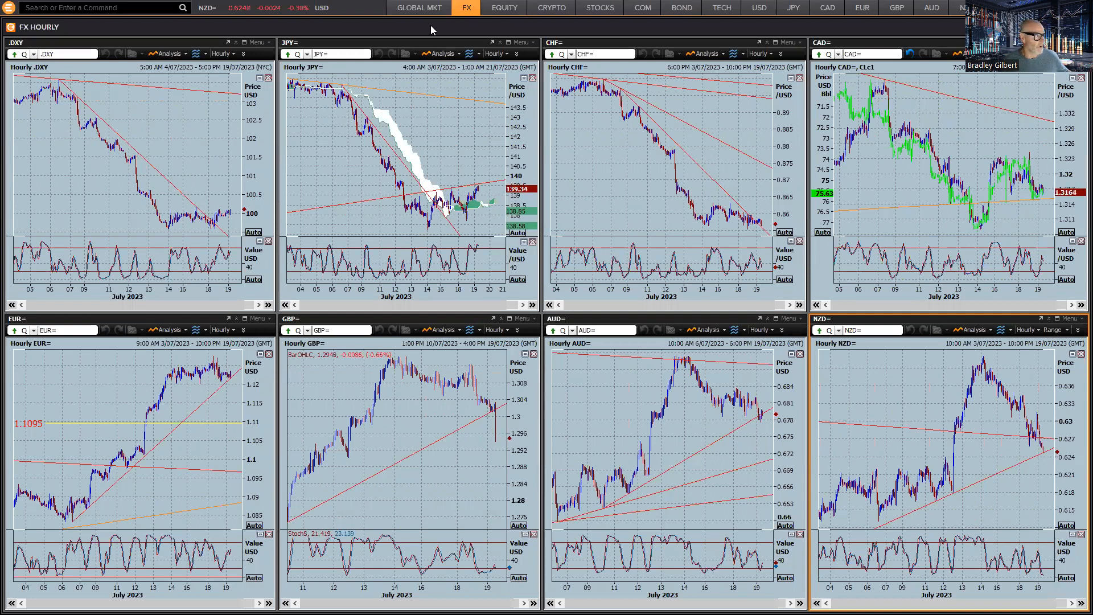
# Switch to the GBP tab's six hourly pound charts and drag within a chart.
pyautogui.click(896, 8)
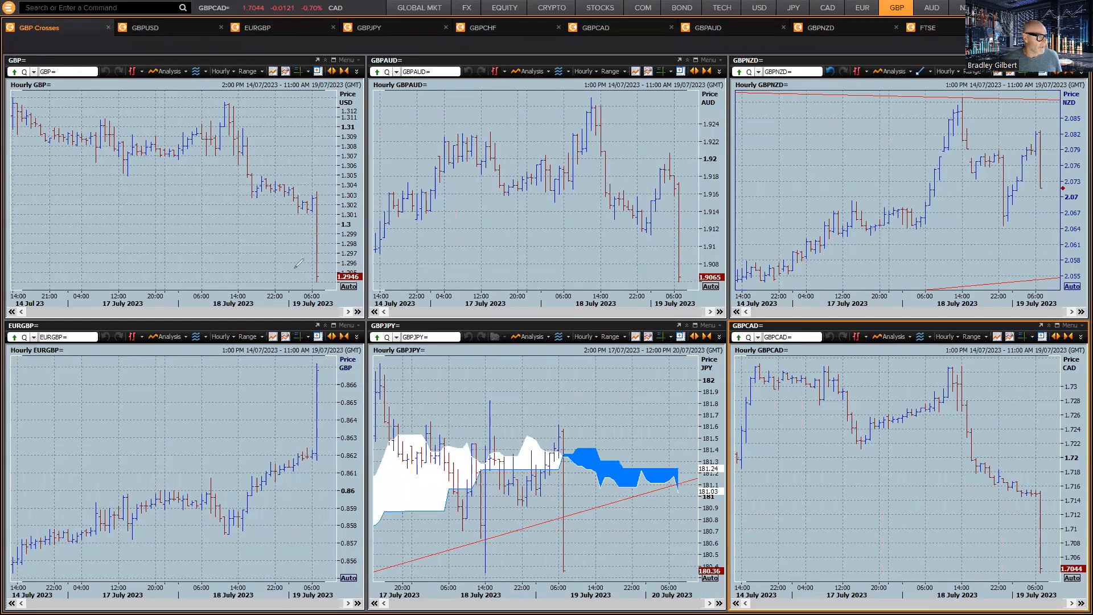
pyautogui.moveTo(296, 192); pyautogui.dragTo(296, 268)
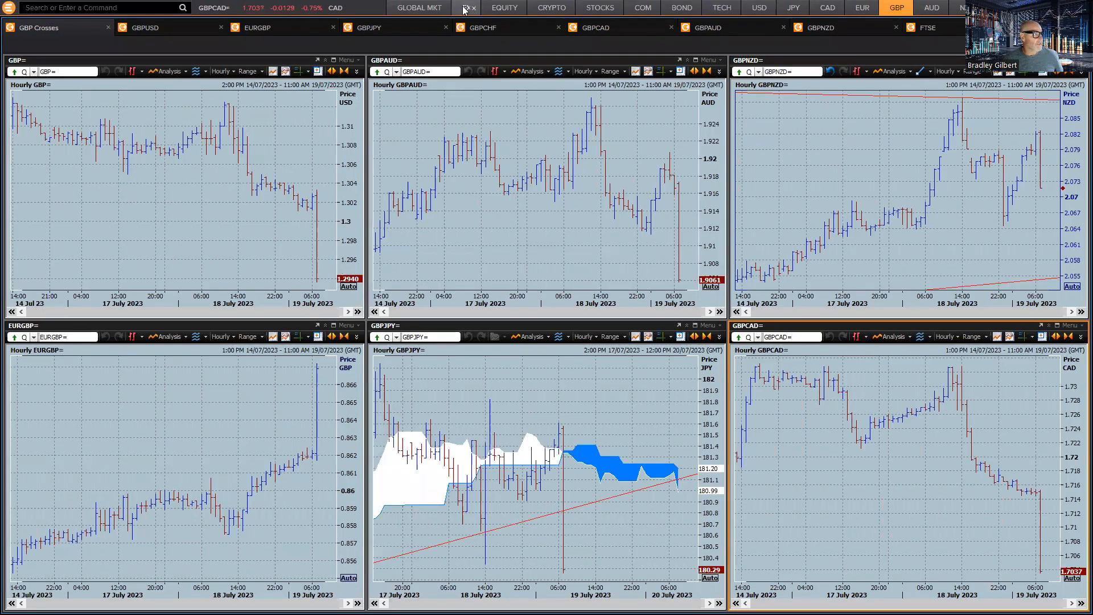
pyautogui.click(466, 7)
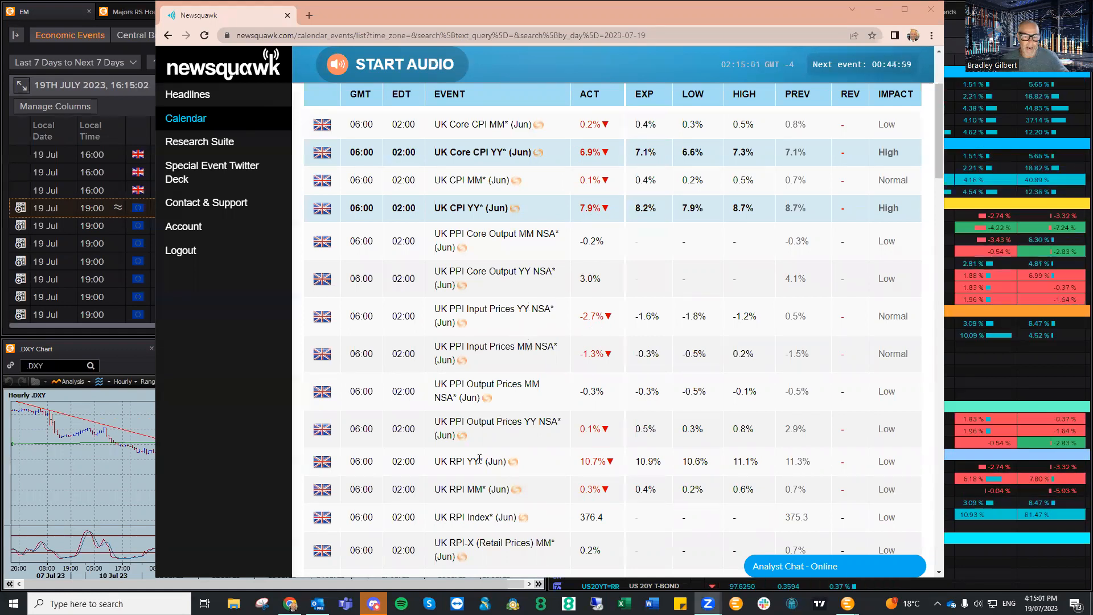
# Scroll the 19 July calendar past UK CPI, EU HICP and auctions to US EIA crude stocks.
pyautogui.scroll(-3)
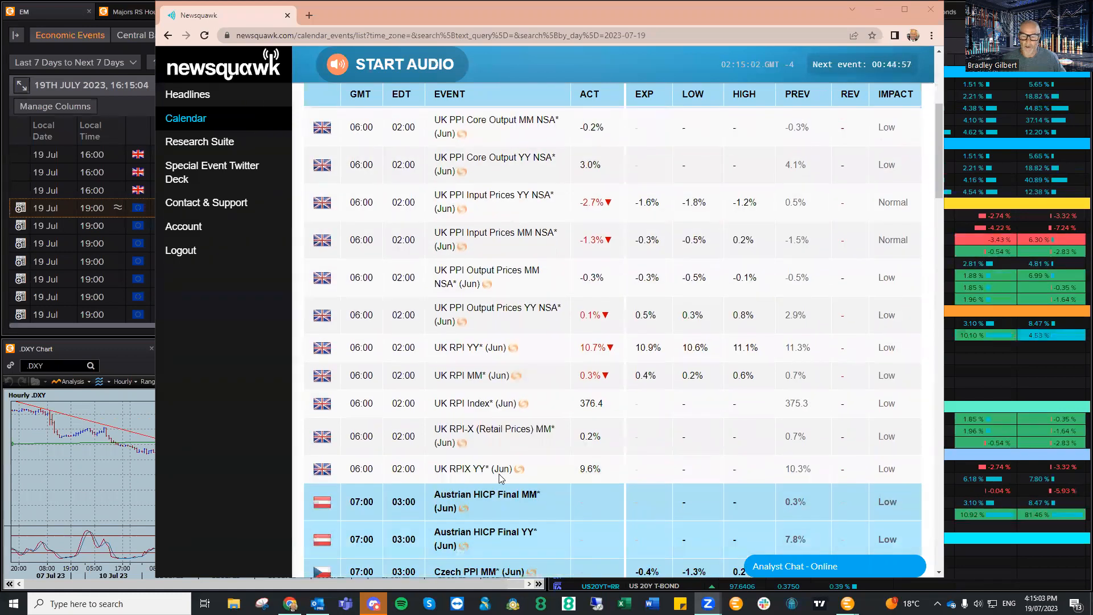
pyautogui.scroll(-3)
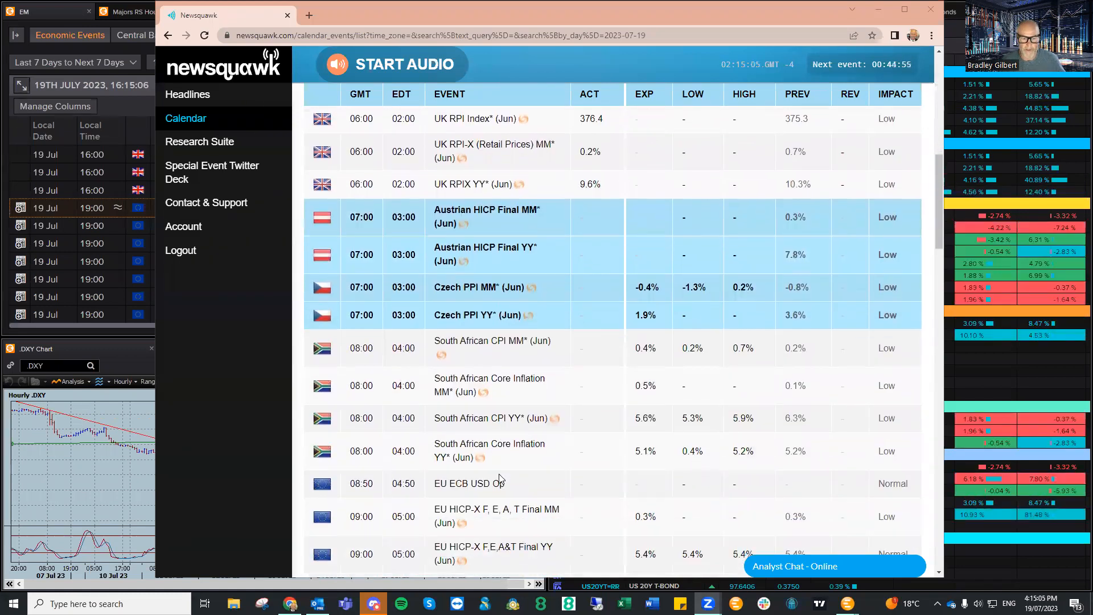
pyautogui.scroll(-3)
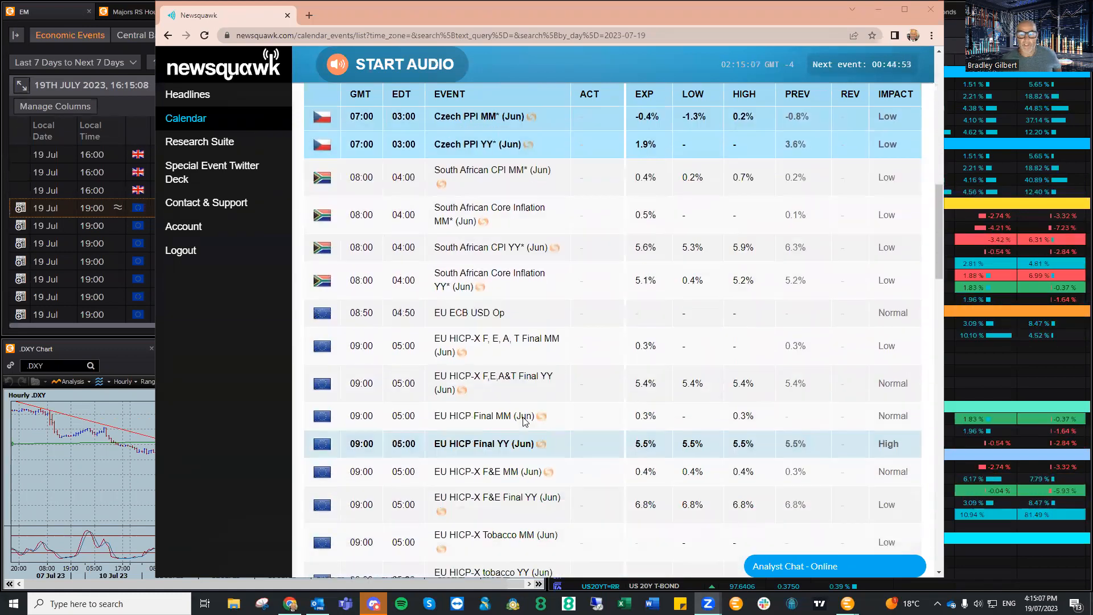
pyautogui.scroll(-3)
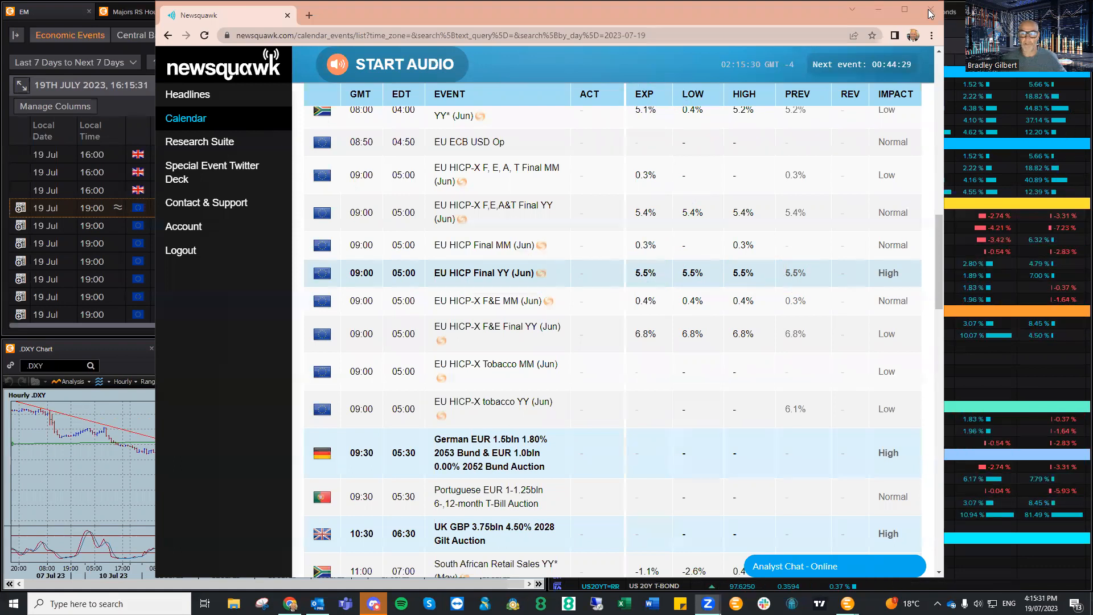
pyautogui.scroll(-3)
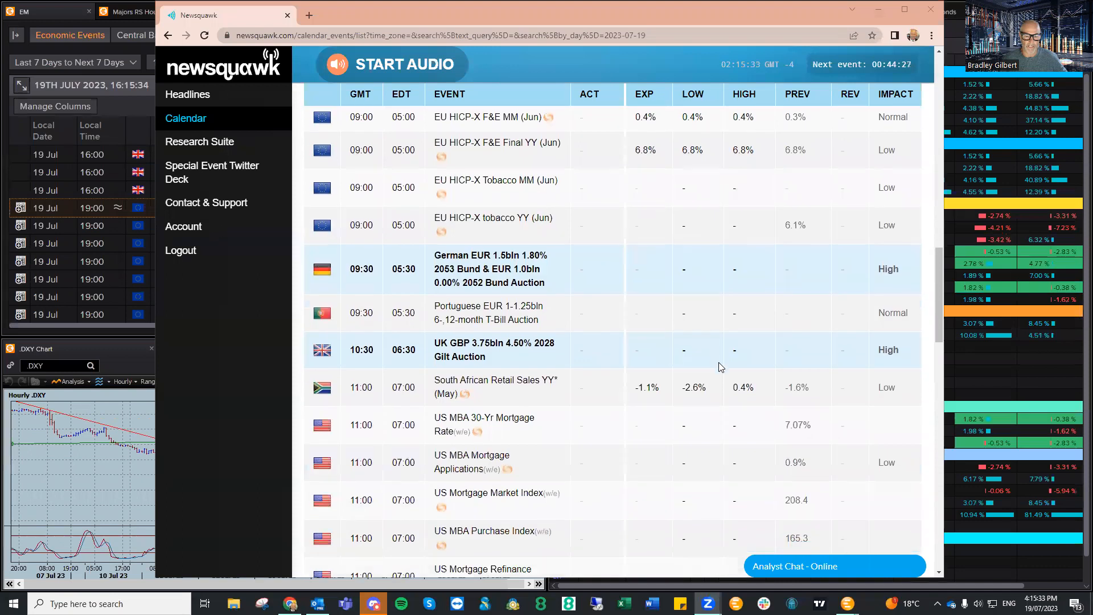
pyautogui.scroll(-3)
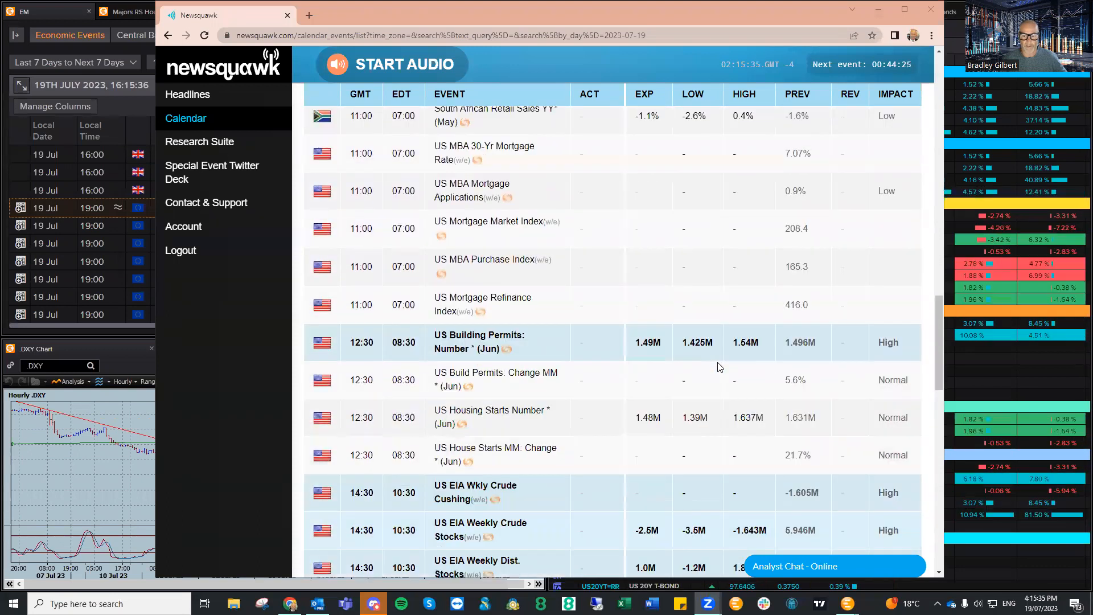
pyautogui.scroll(-3)
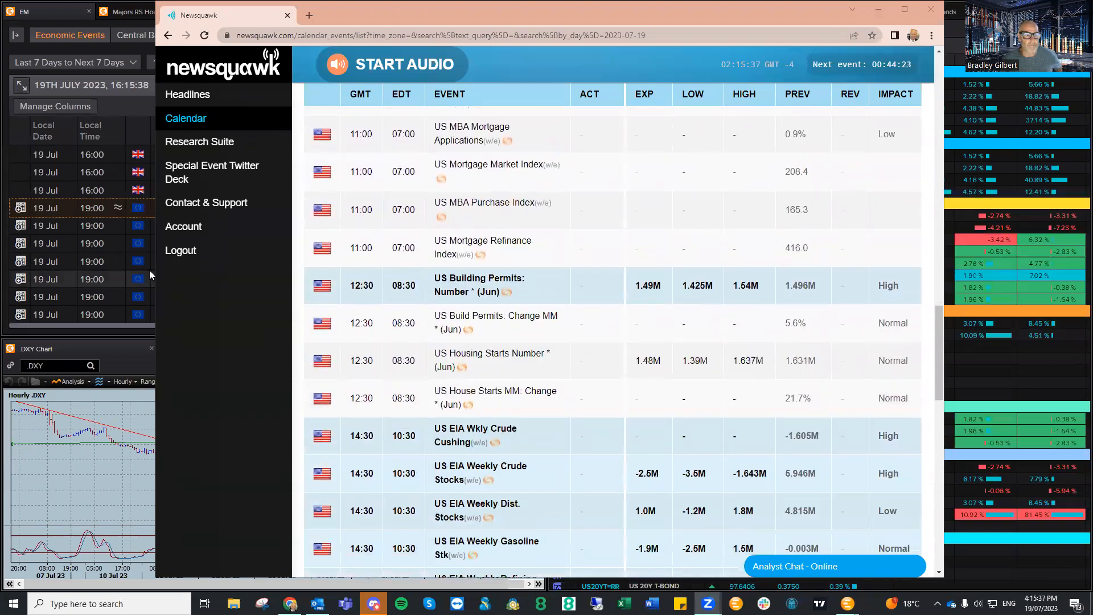
pyautogui.scroll(-3)
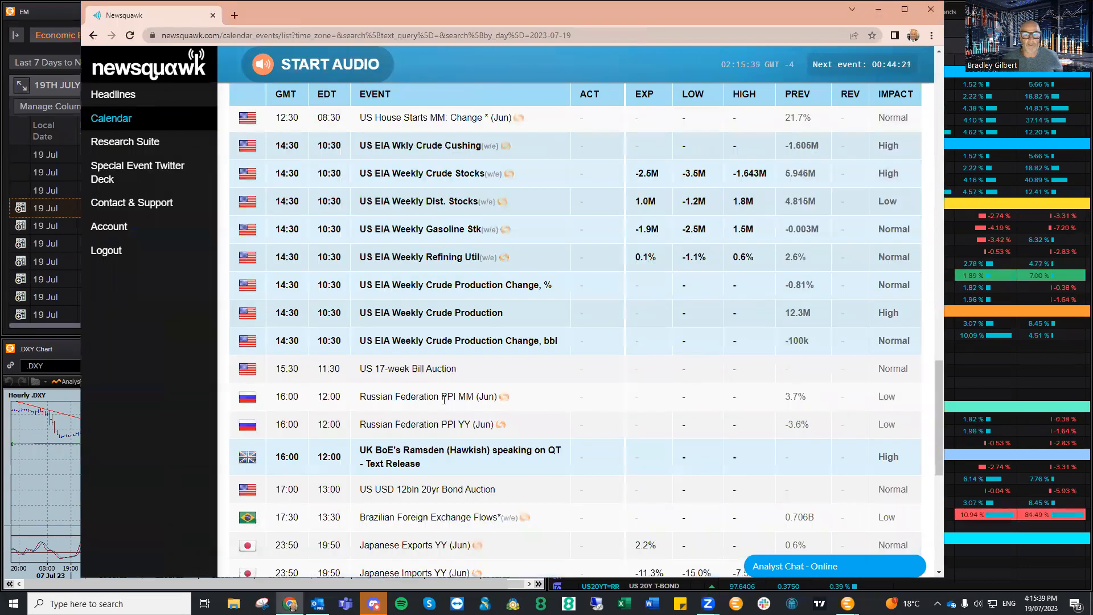
pyautogui.scroll(3)
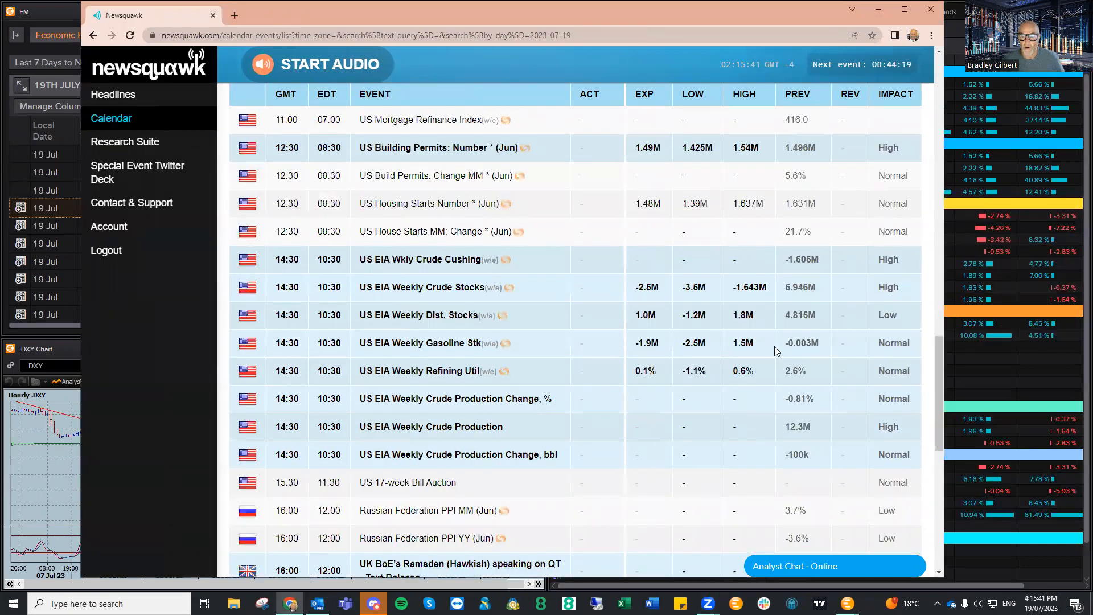
pyautogui.moveTo(467, 287)
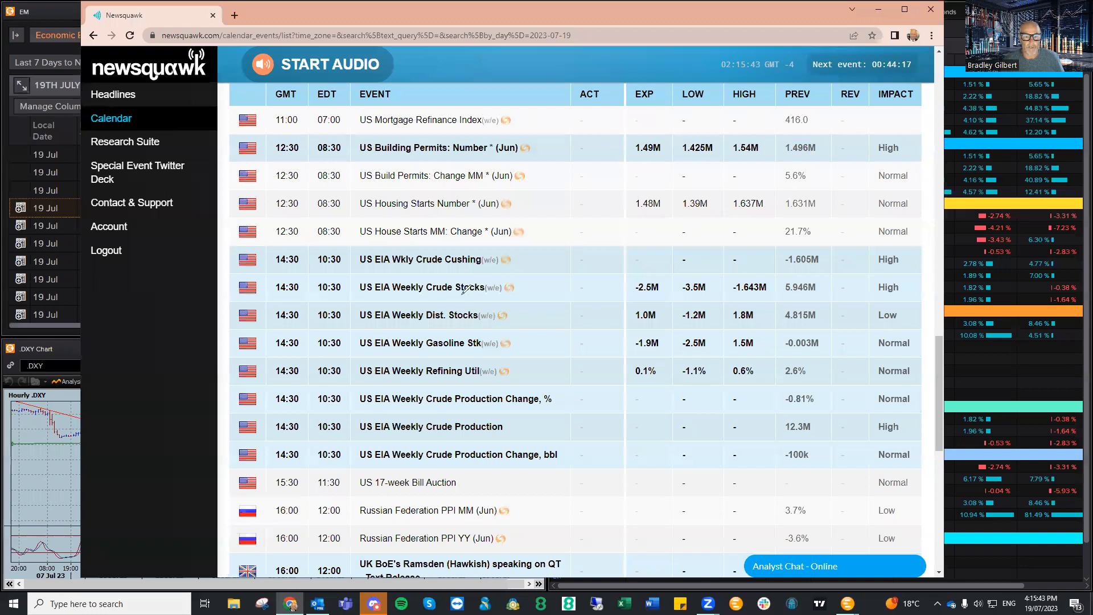